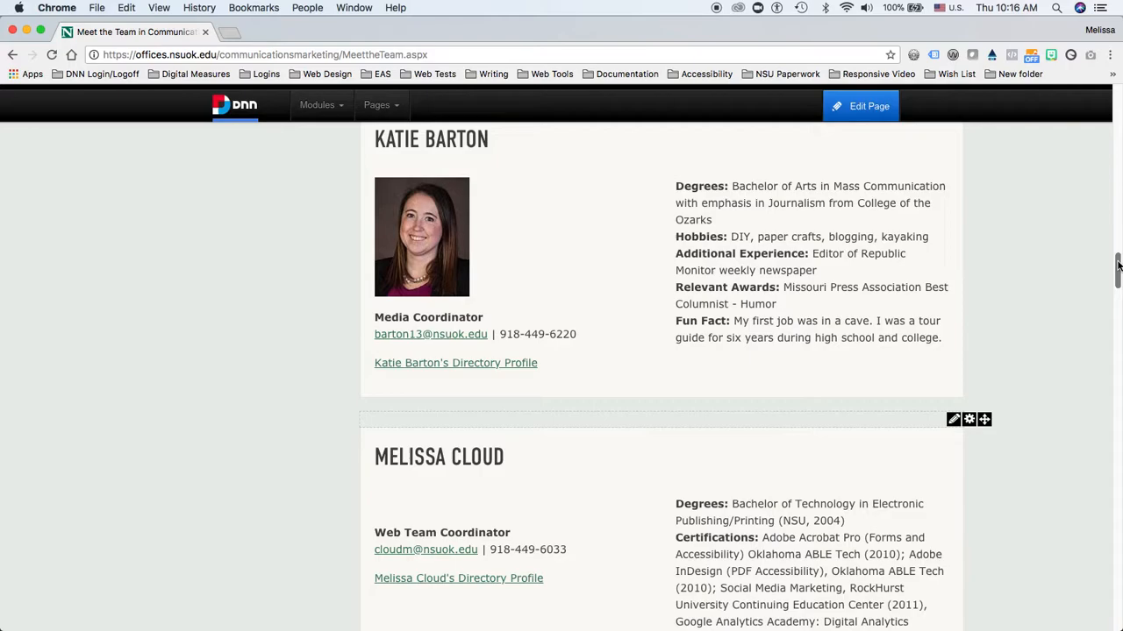
Step: Open the DIRECTORY link in a new browser tab beside the Meet the Team page
right_click(728, 136)
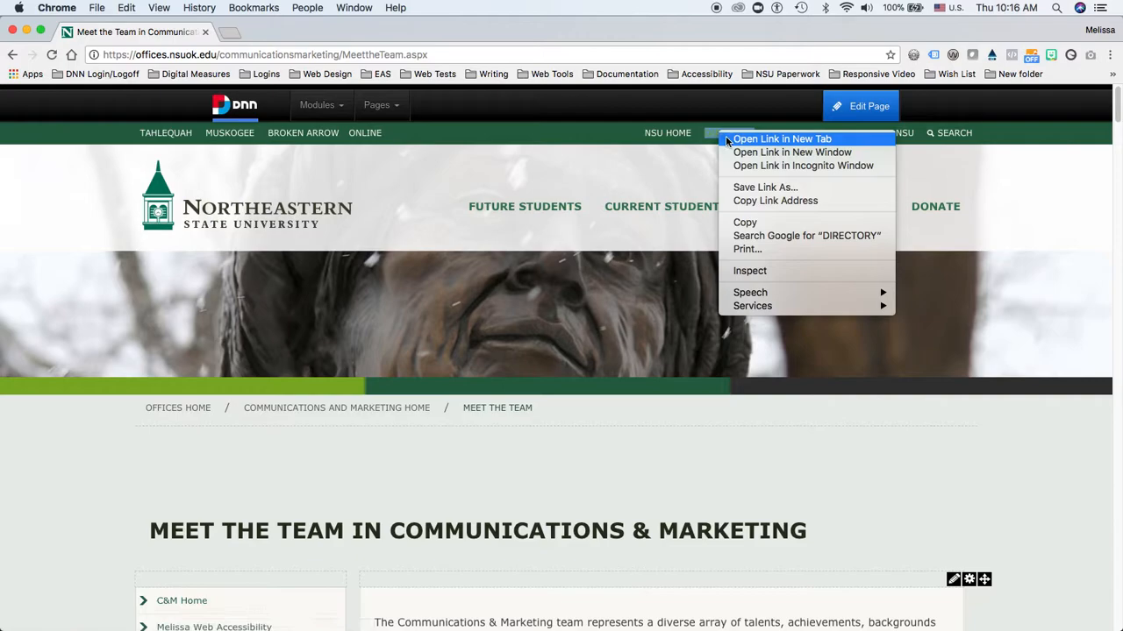
left_click(780, 139)
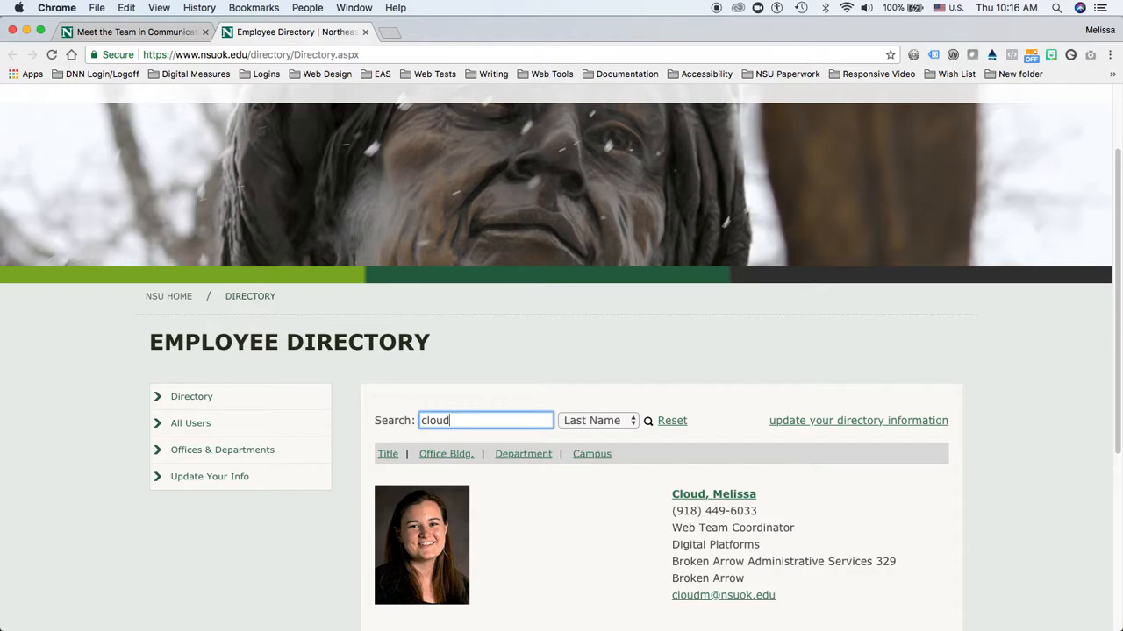
scroll("down", 3)
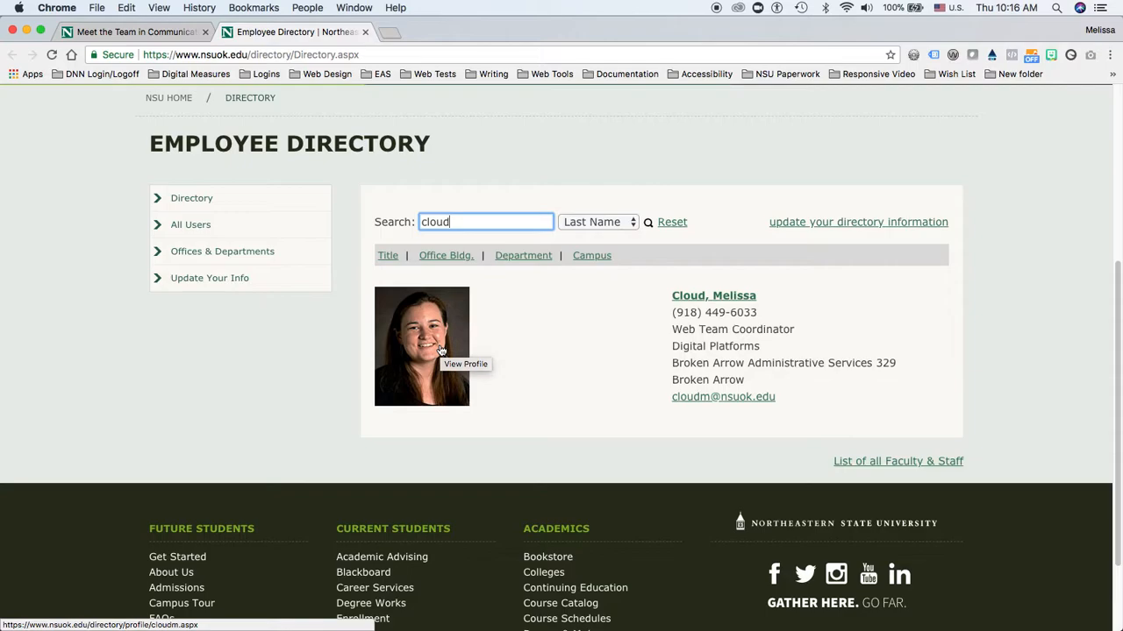
right_click(421, 346)
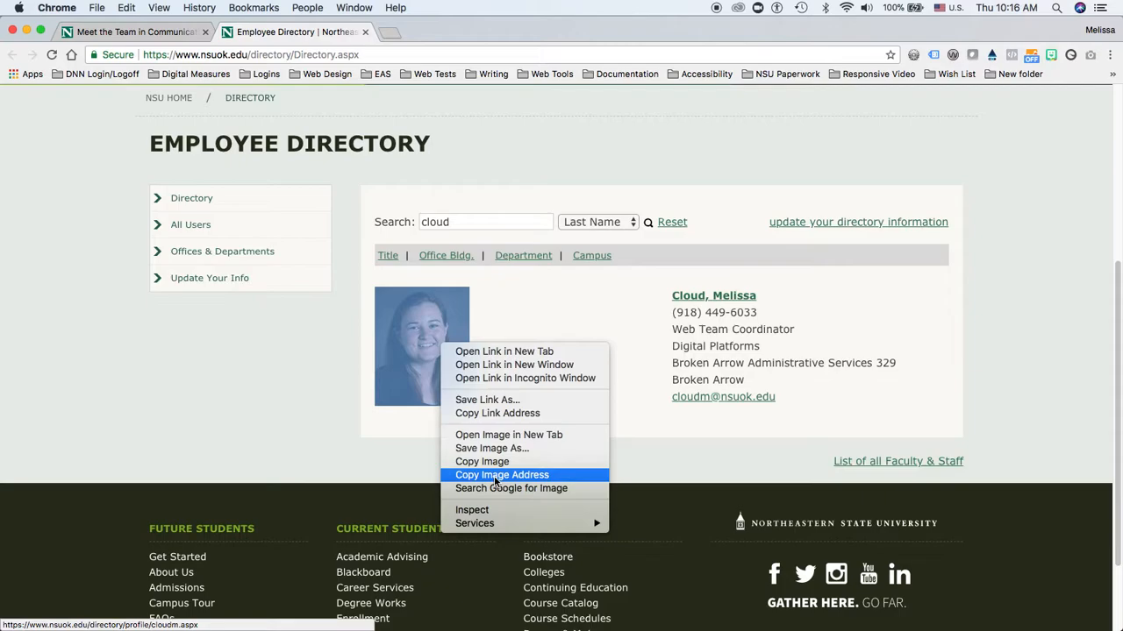
left_click(339, 275)
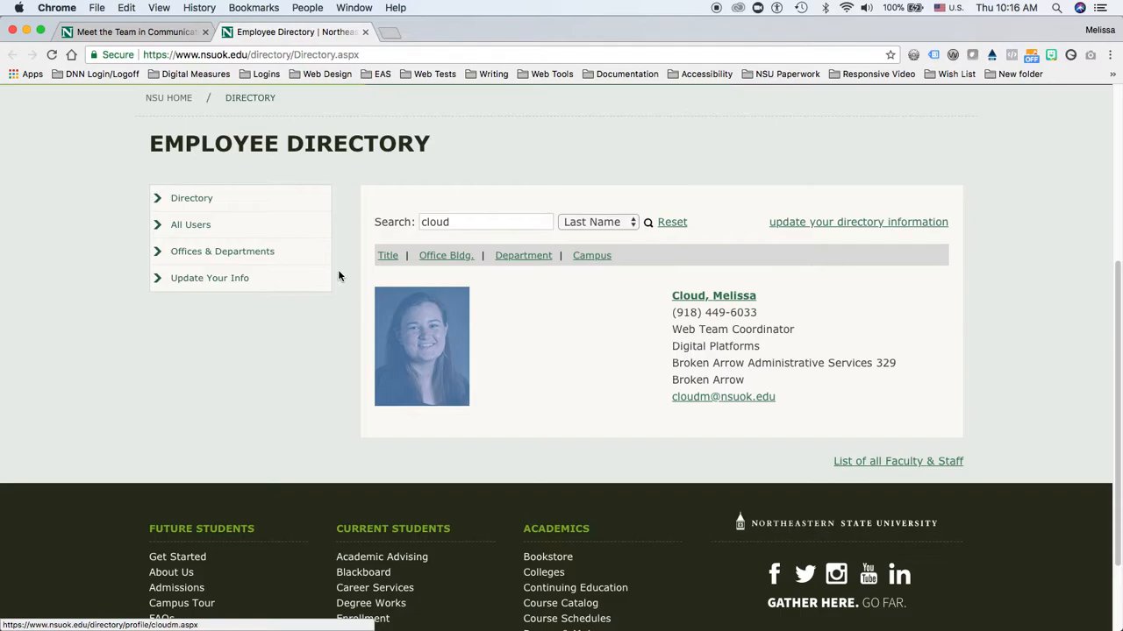
left_click(132, 32)
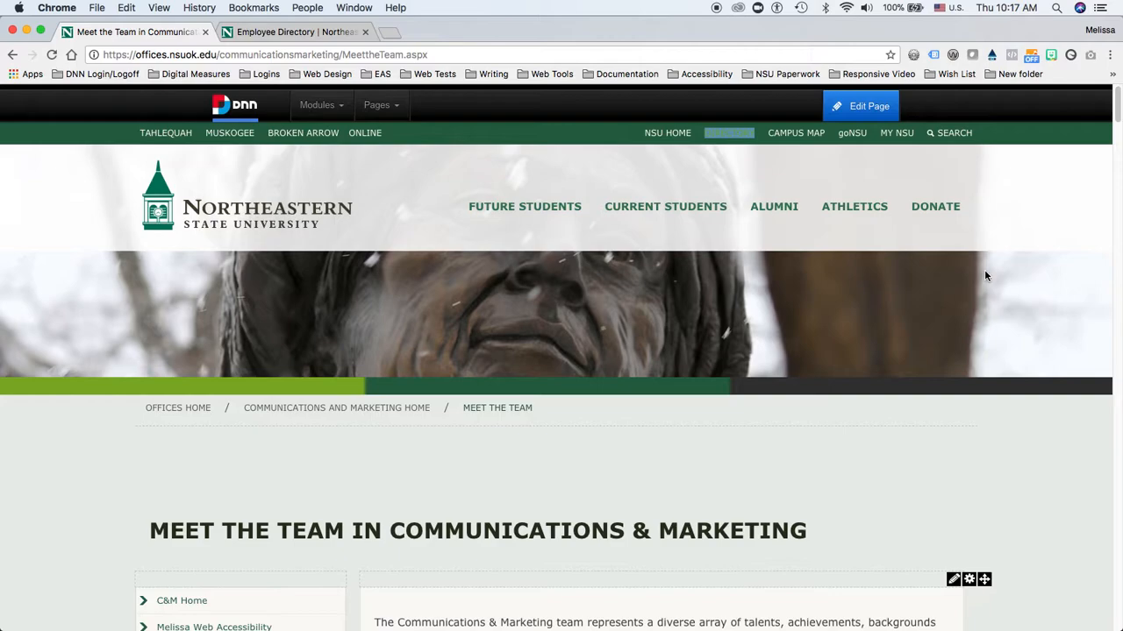
Step: Scroll down the Meet the Team page toward Melissa Cloud's team entry
scroll("down", 3)
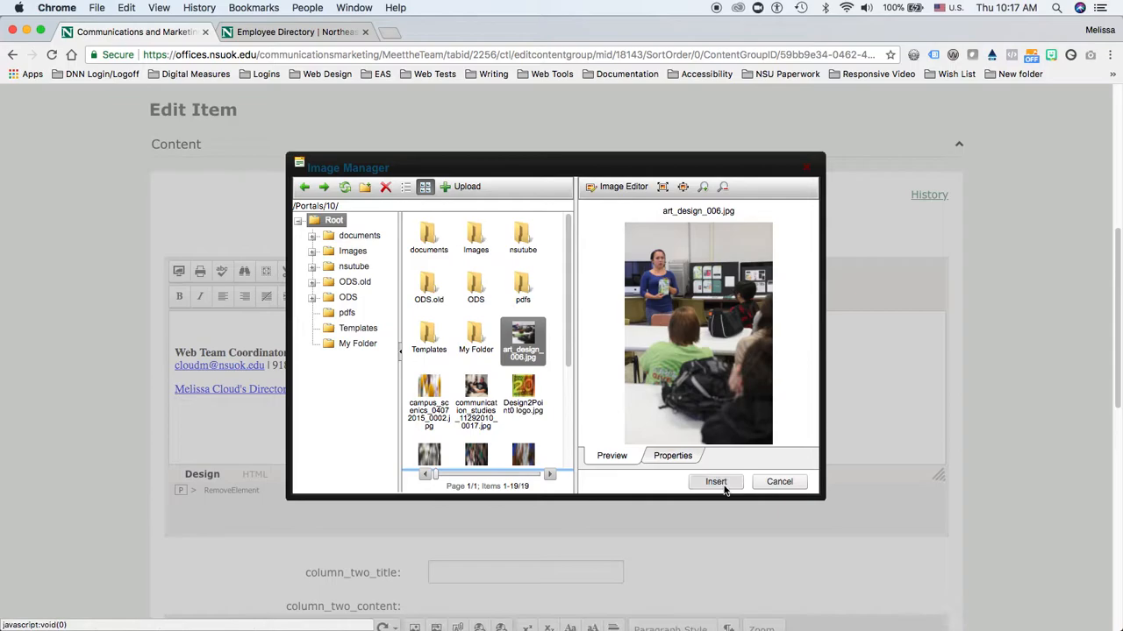
left_click(716, 481)
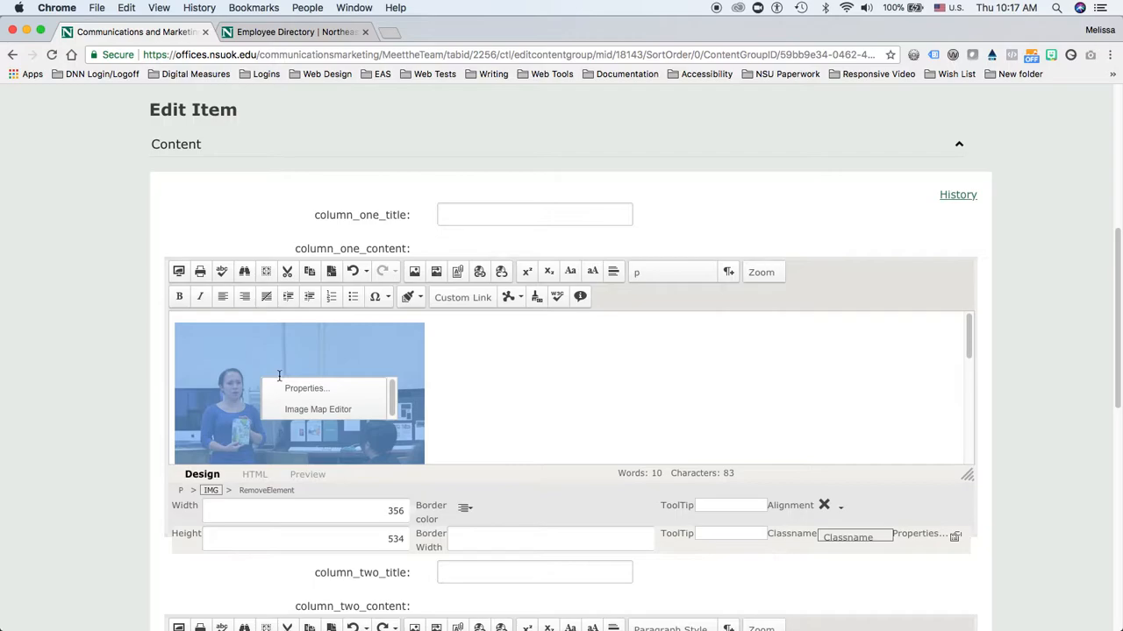
Step: Replace the image's source with the pasted directory photo URL, leaving width and height blank
left_click(305, 387)
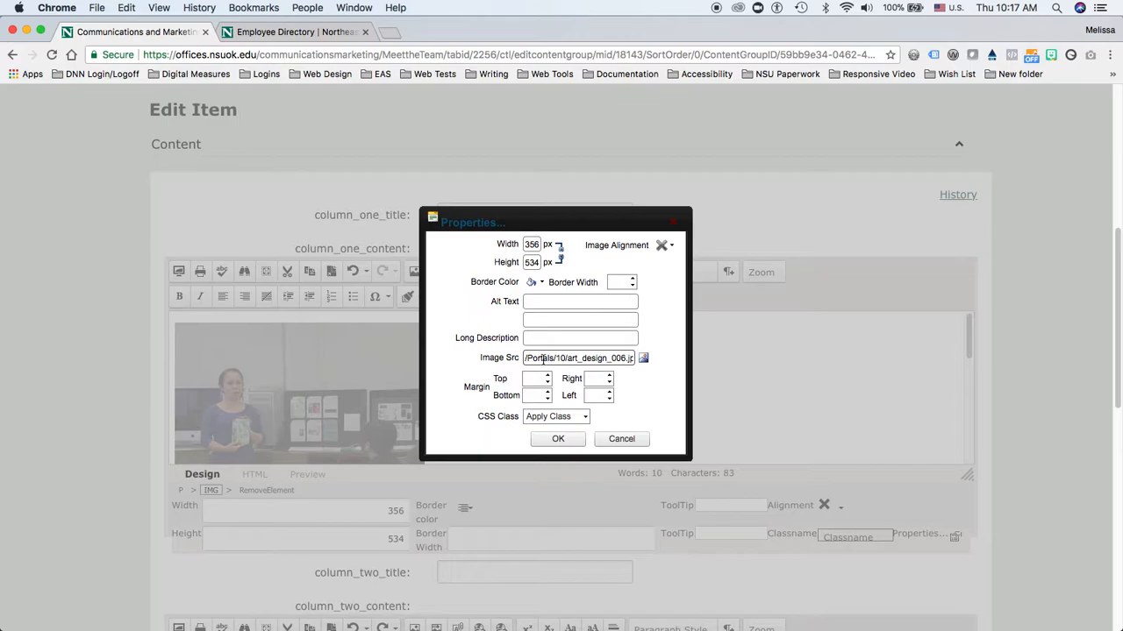
left_click(578, 358)
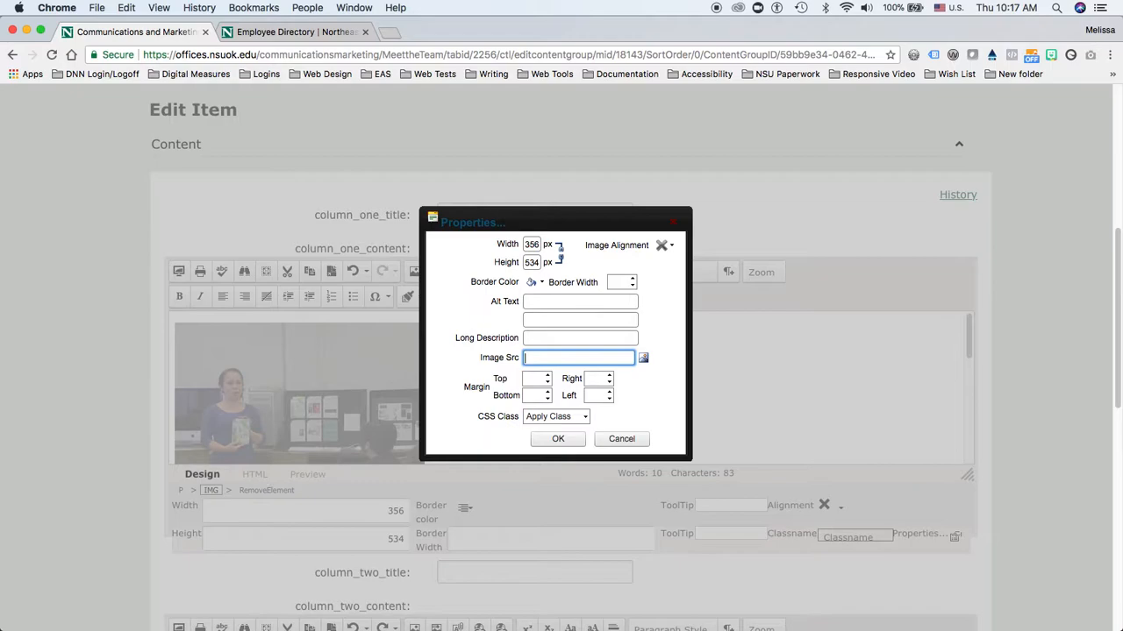
right_click(578, 357)
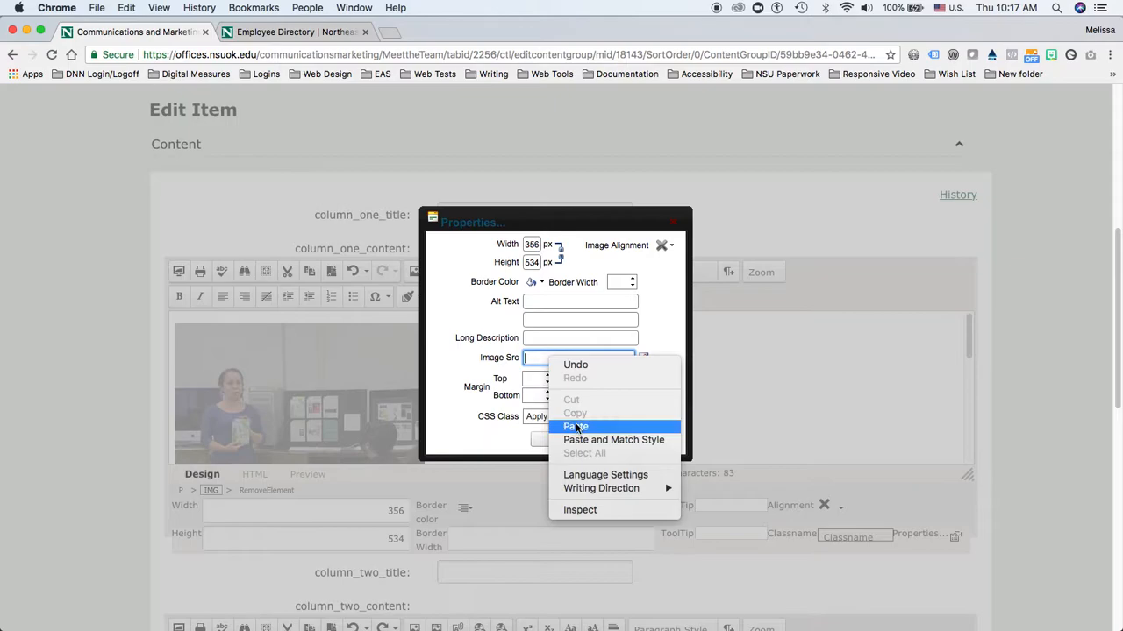
left_click(576, 427)
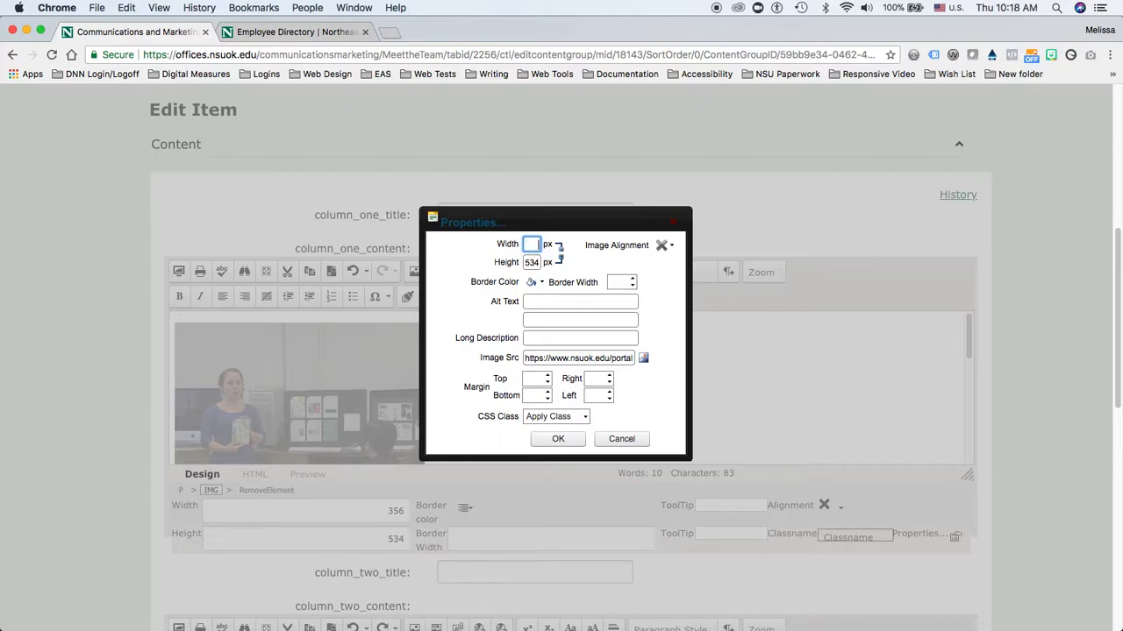
left_click(581, 301)
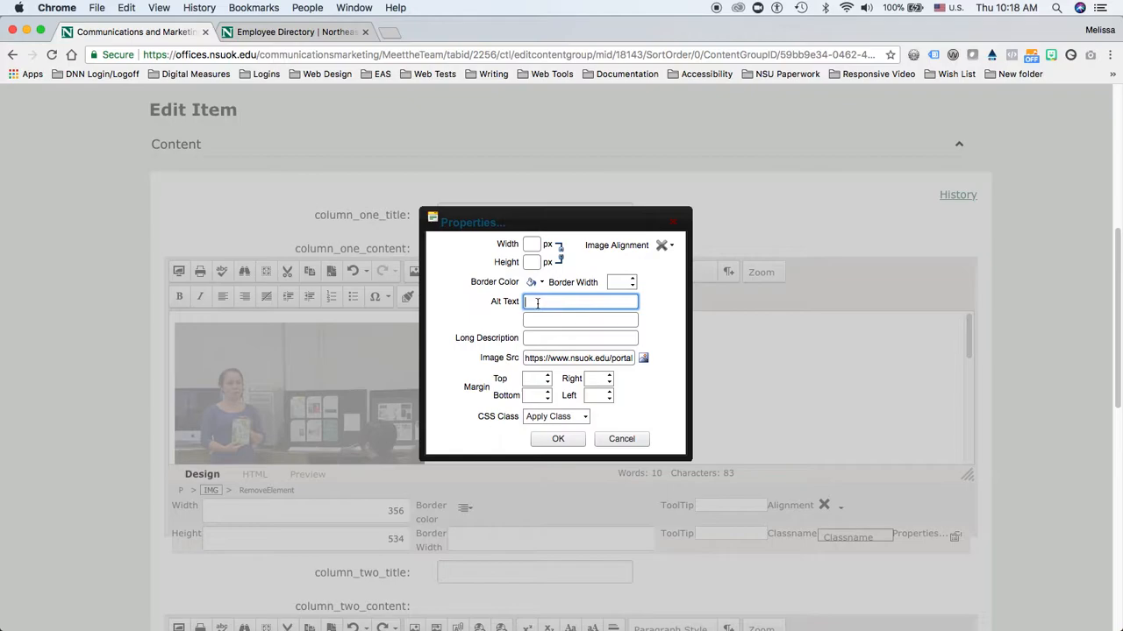